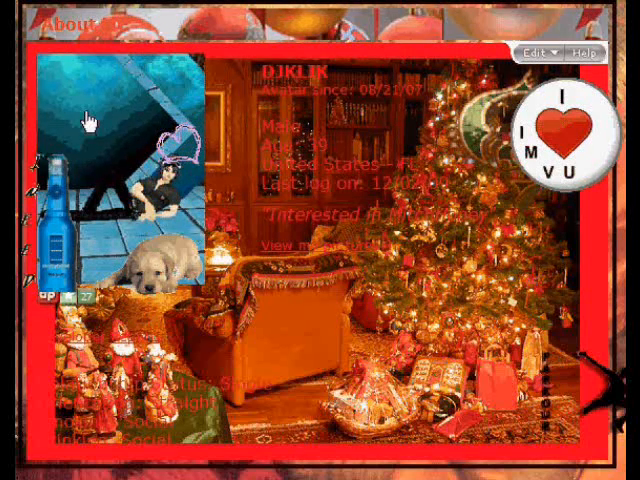
Step: Copy the puppy picture's web address from its Properties dialog, then close it
right_click(100, 126)
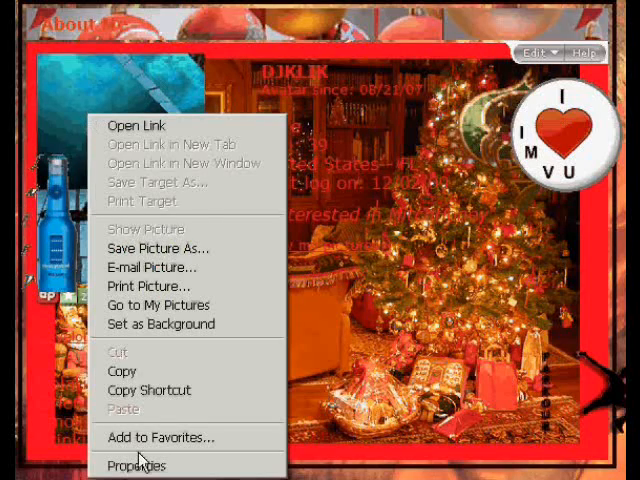
click(136, 466)
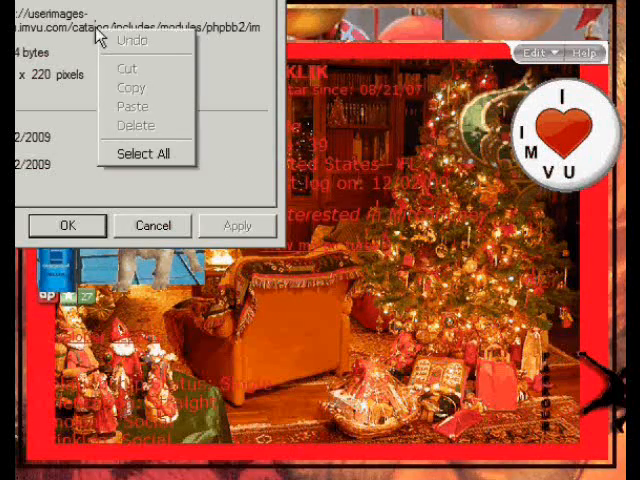
mouse_move(152, 152)
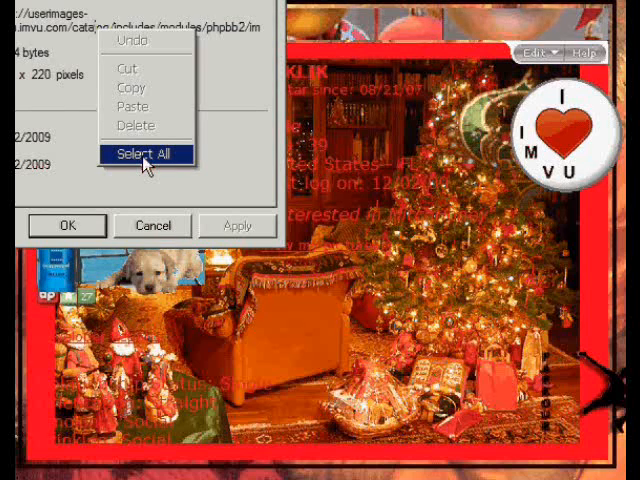
click(150, 152)
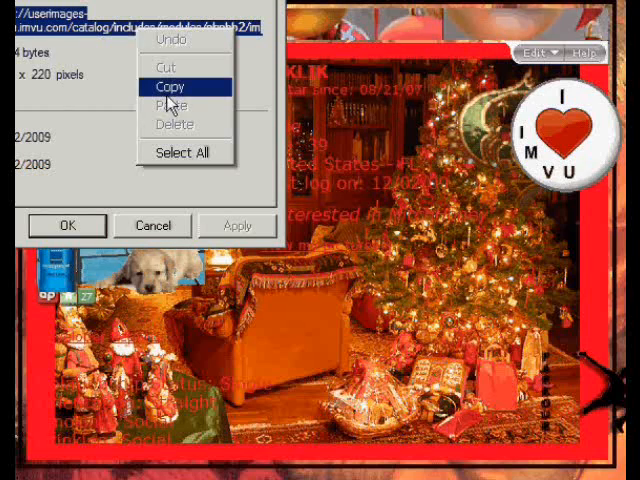
click(180, 86)
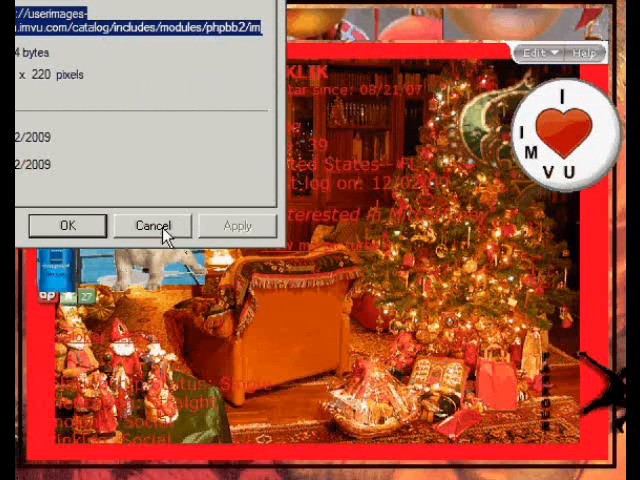
click(538, 52)
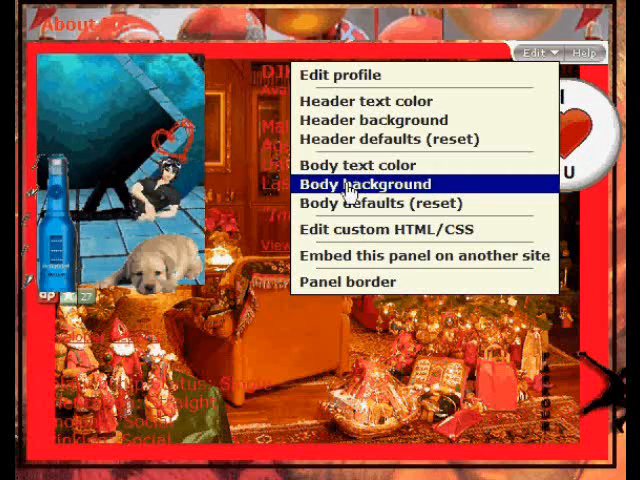
Step: Paste the copied puppy picture address as the panel's Body background image
click(372, 184)
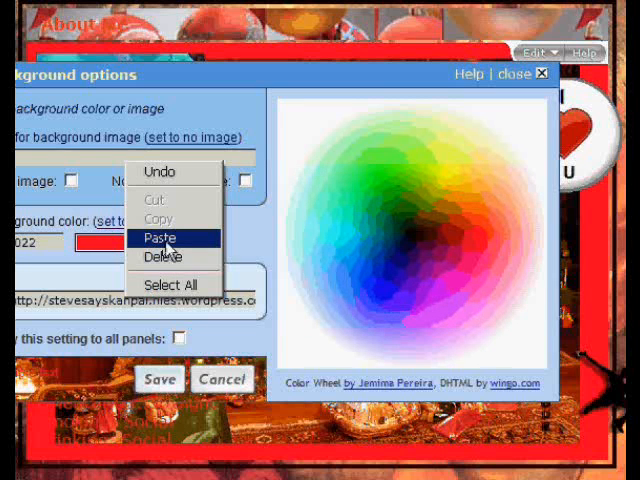
click(160, 238)
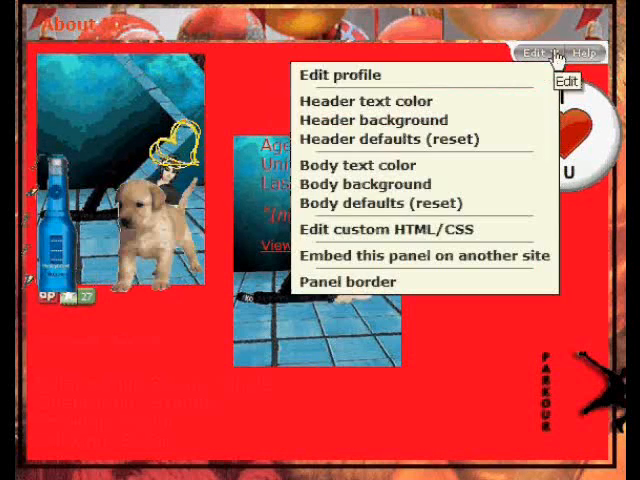
mouse_move(372, 184)
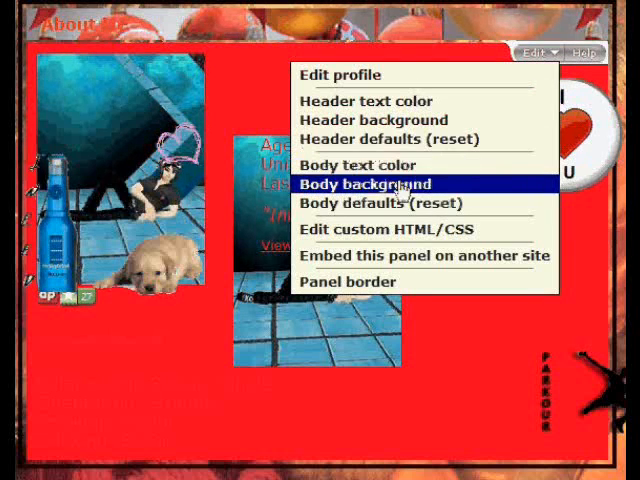
Step: Enable tile image in Body background so the picture repeats, and save
click(378, 184)
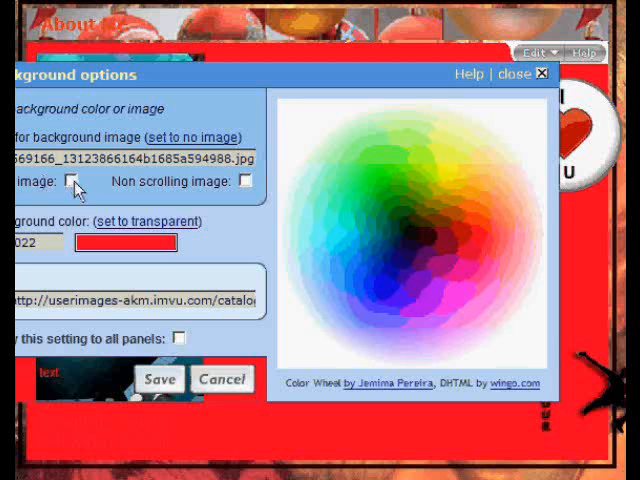
click(74, 180)
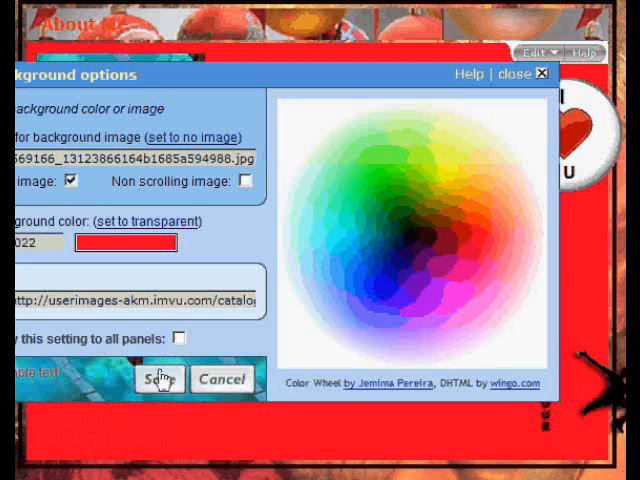
click(156, 380)
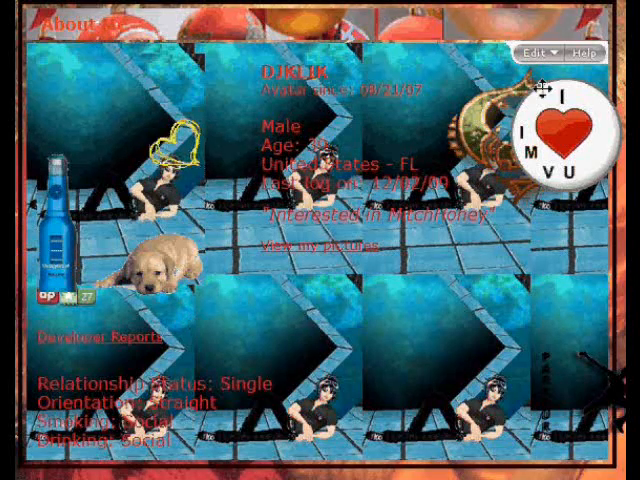
Step: Enable Non scrolling image for the Body background, save, and scroll to check it stays fixed
click(532, 52)
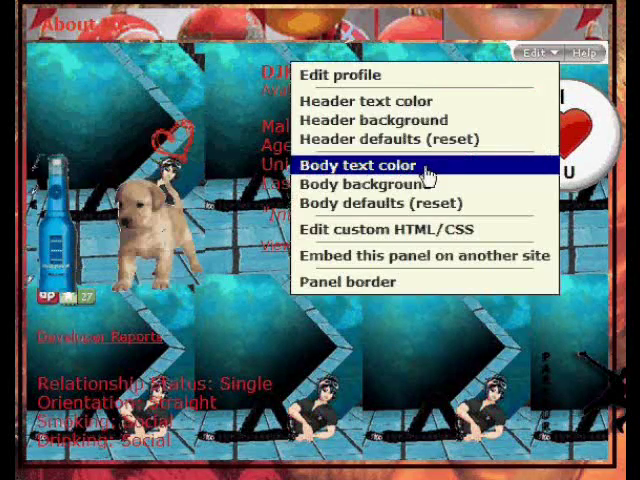
click(368, 184)
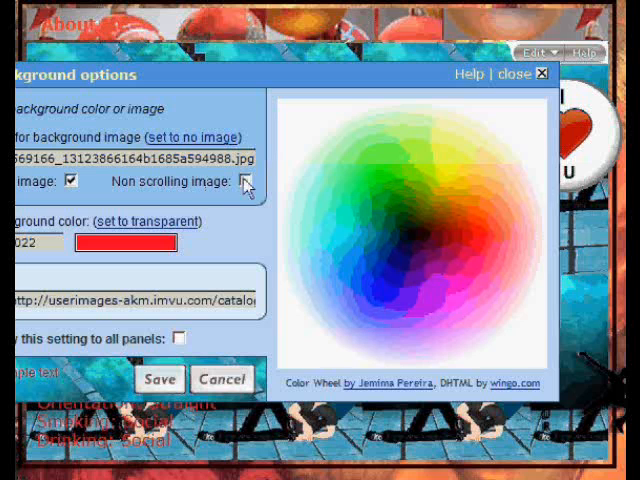
click(244, 180)
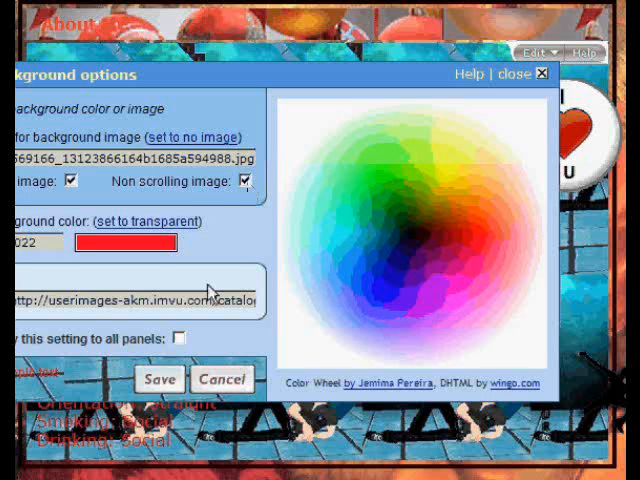
click(164, 376)
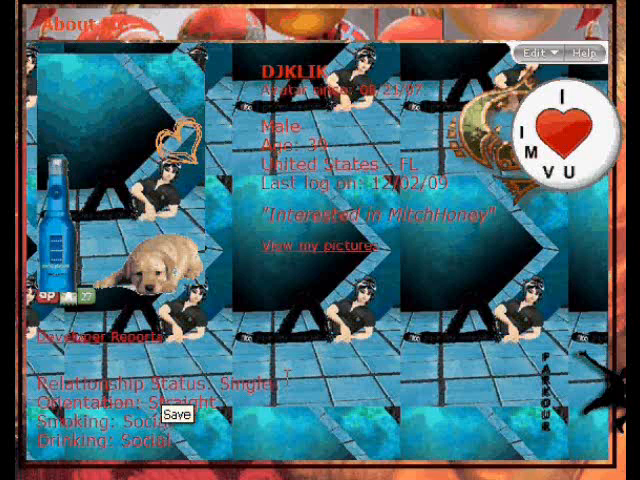
scroll(down, 3)
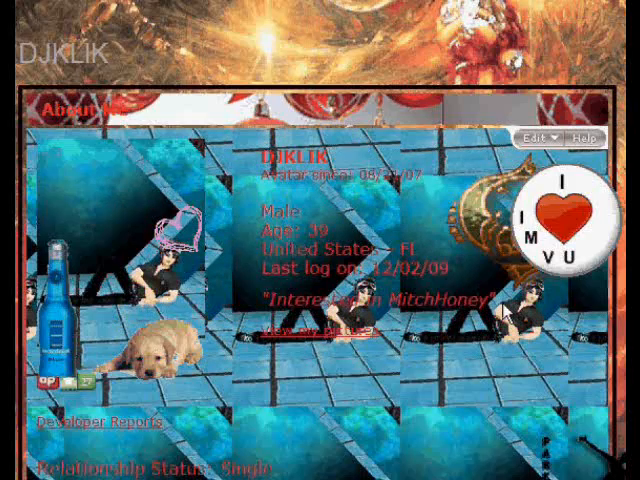
scroll(down, 3)
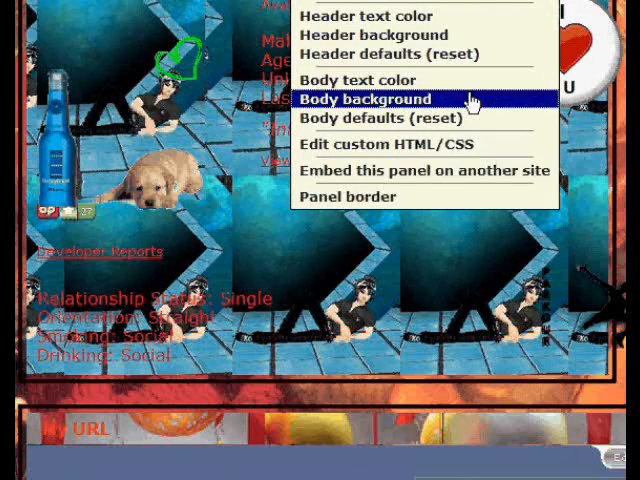
Step: Save the Body background with Non scrolling image turned off so it moves with the panel
click(364, 98)
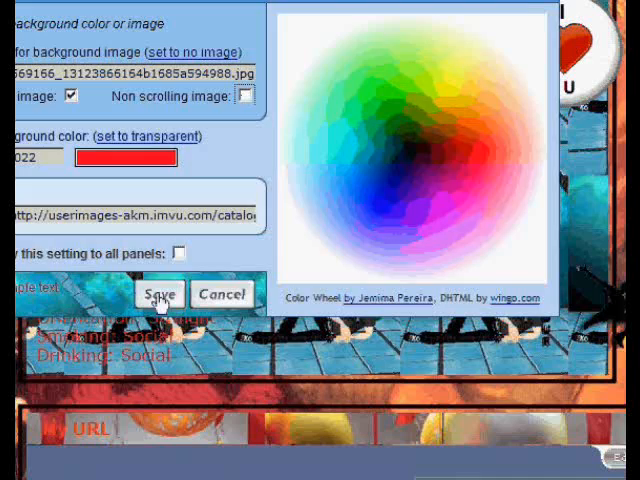
click(158, 294)
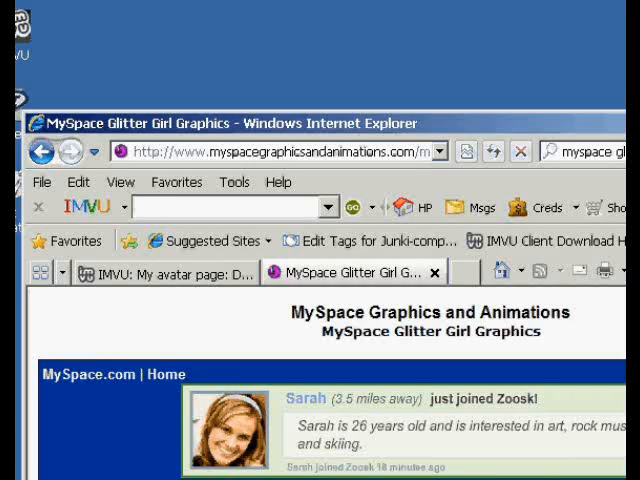
Step: Find the pink glitter-girl graphic and copy its full embed code to the clipboard
scroll(down, 3)
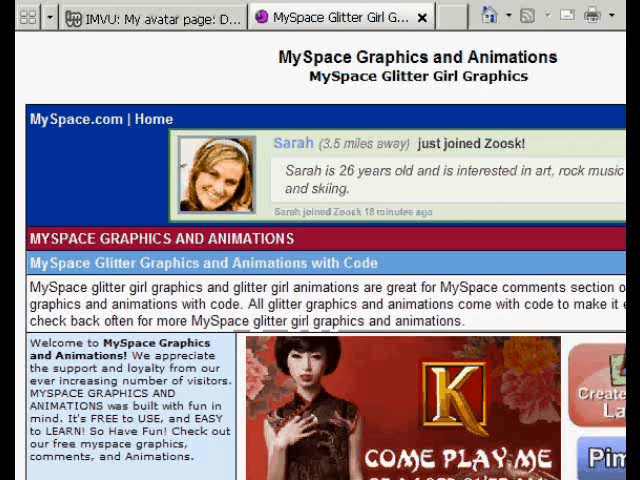
scroll(down, 3)
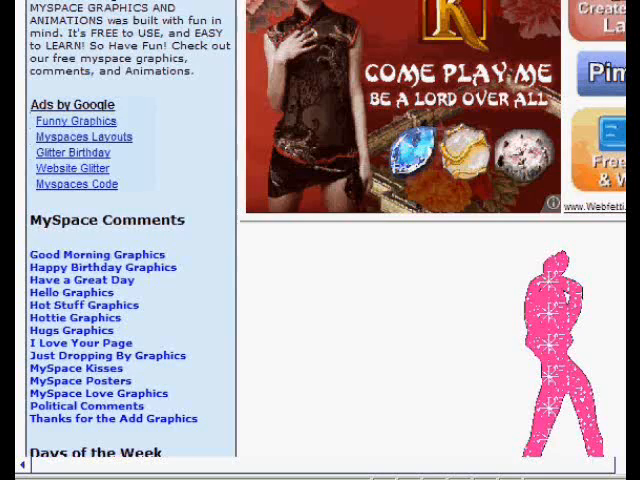
scroll(down, 3)
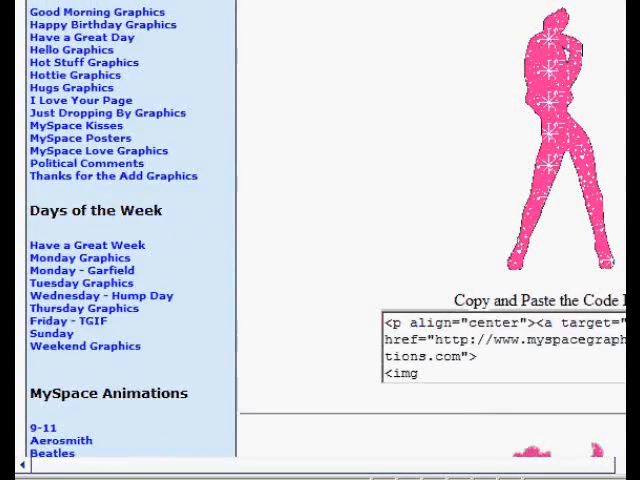
scroll(right, 3)
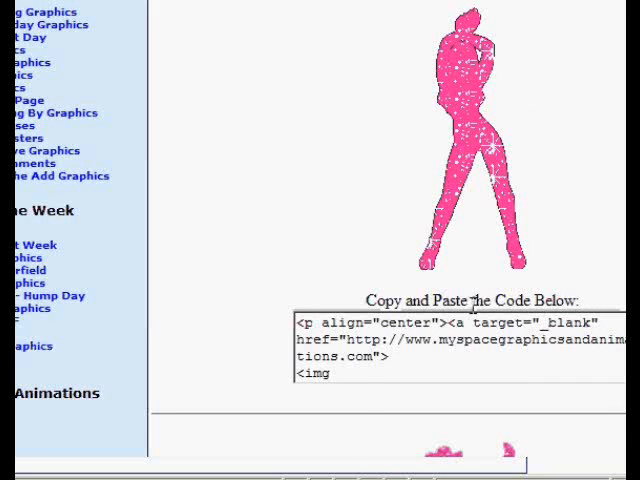
scroll(down, 3)
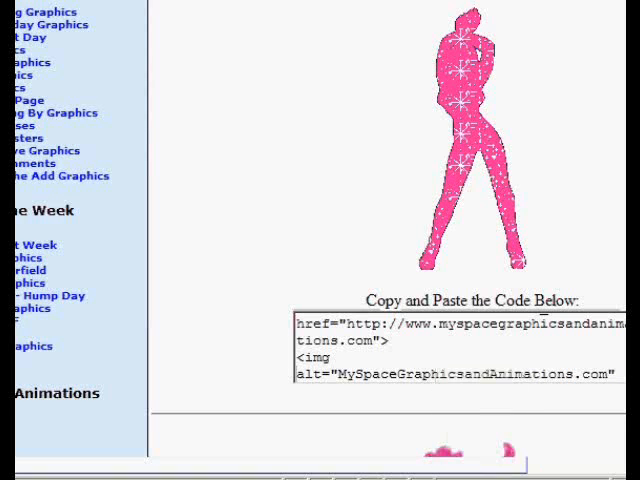
scroll(down, 3)
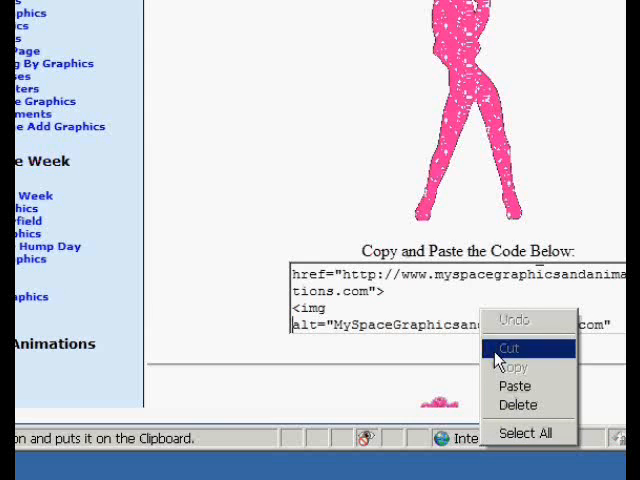
mouse_move(532, 434)
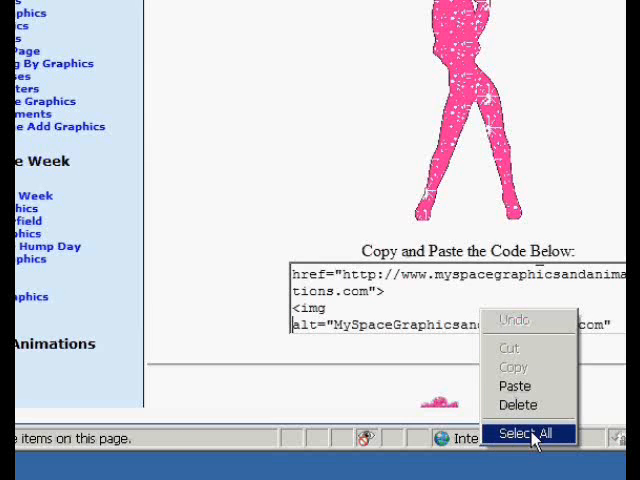
click(526, 432)
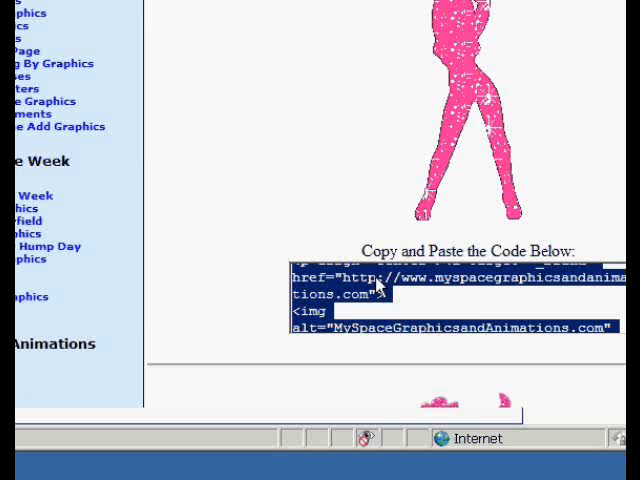
right_click(382, 290)
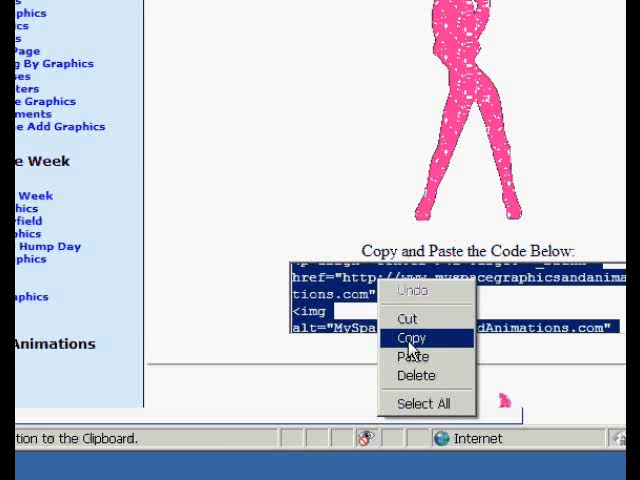
click(408, 336)
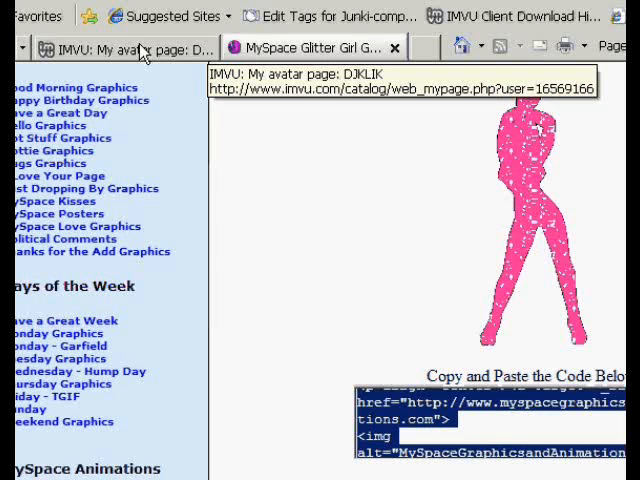
Step: Return to the IMVU avatar page and bring up the panel's Edit custom HTML/CSS editor
click(124, 48)
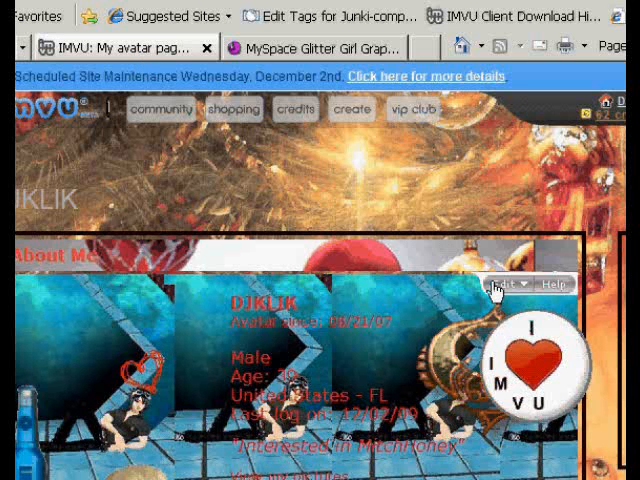
click(504, 284)
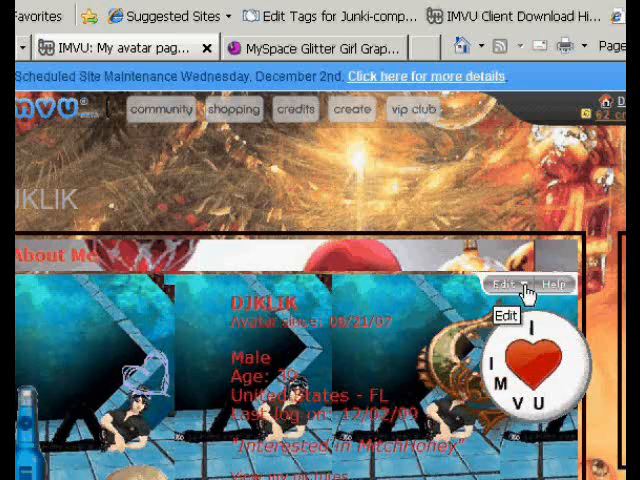
click(506, 284)
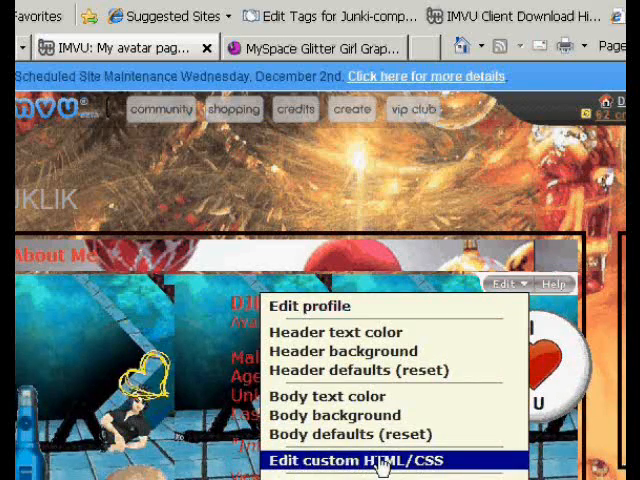
click(358, 460)
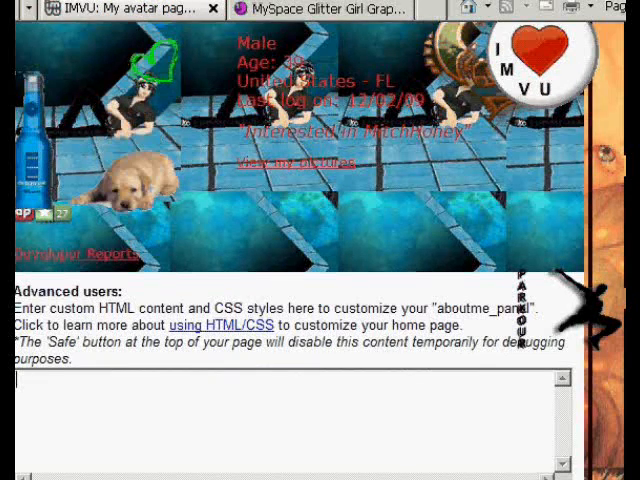
Step: Paste the glitter-girl embed code into the panel's custom HTML box and save it
scroll(down, 3)
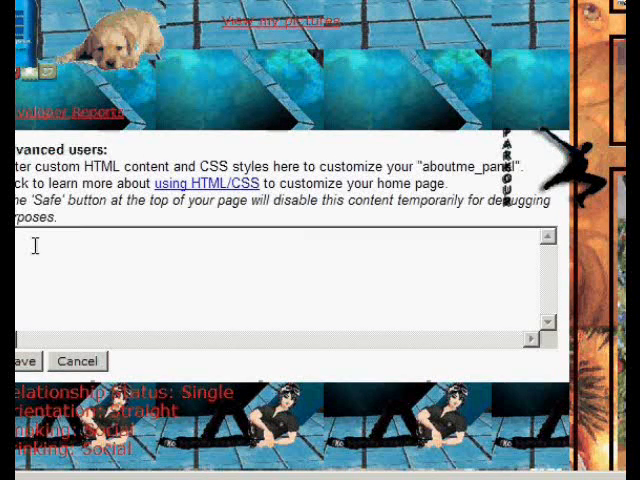
right_click(36, 244)
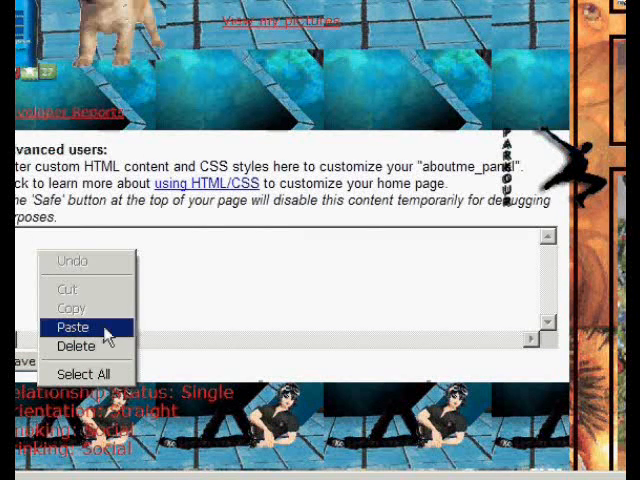
click(72, 326)
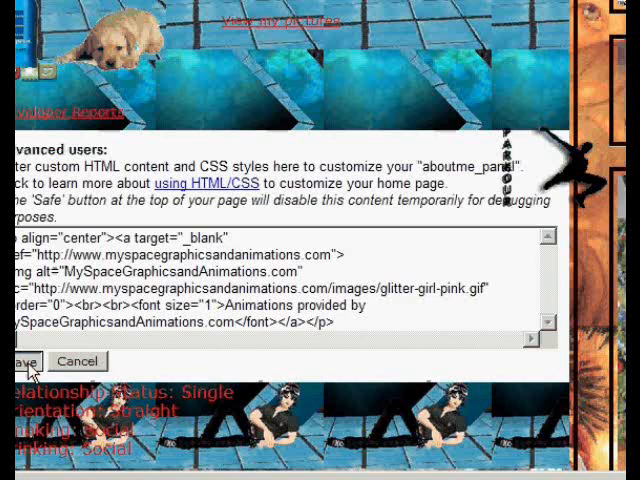
click(16, 362)
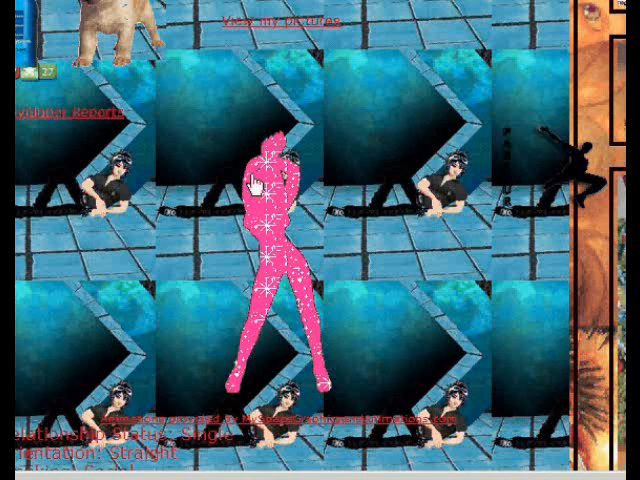